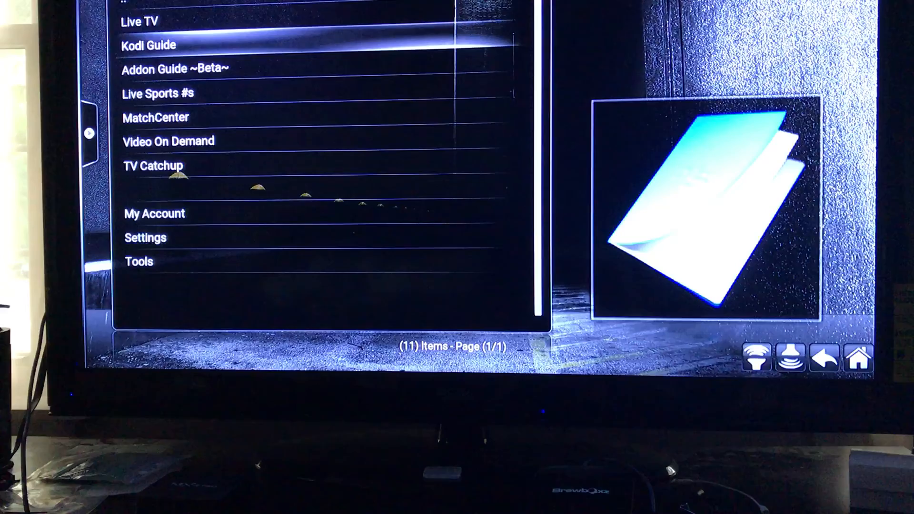
Scroll the Live TV country list down to its second page ending at United States
key(Up)
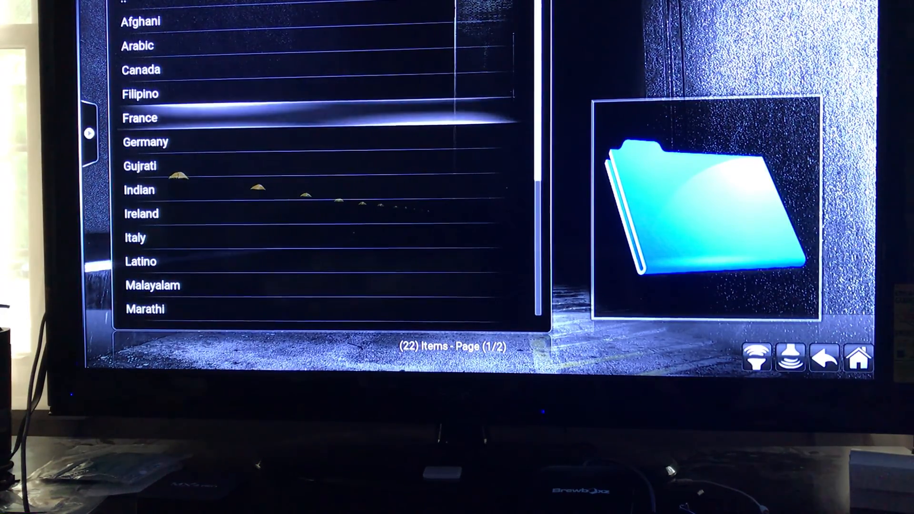
scroll(down, 3)
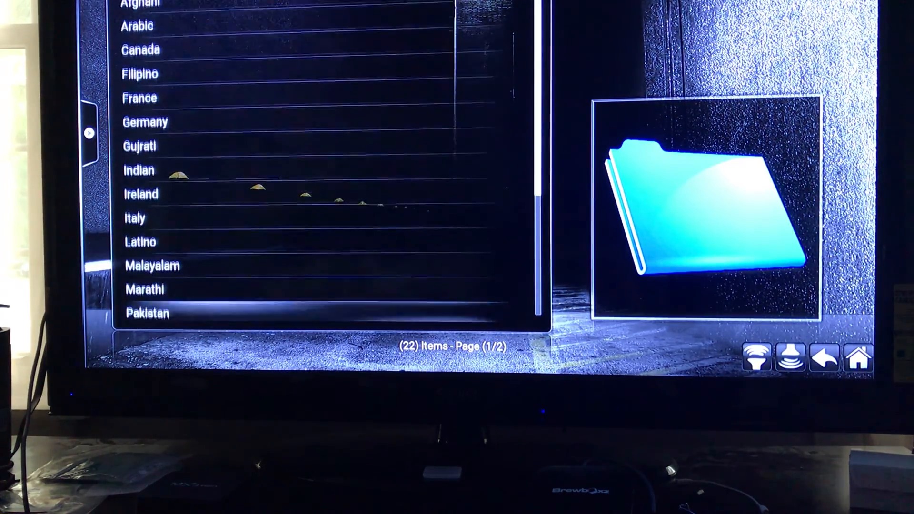
scroll(down, 3)
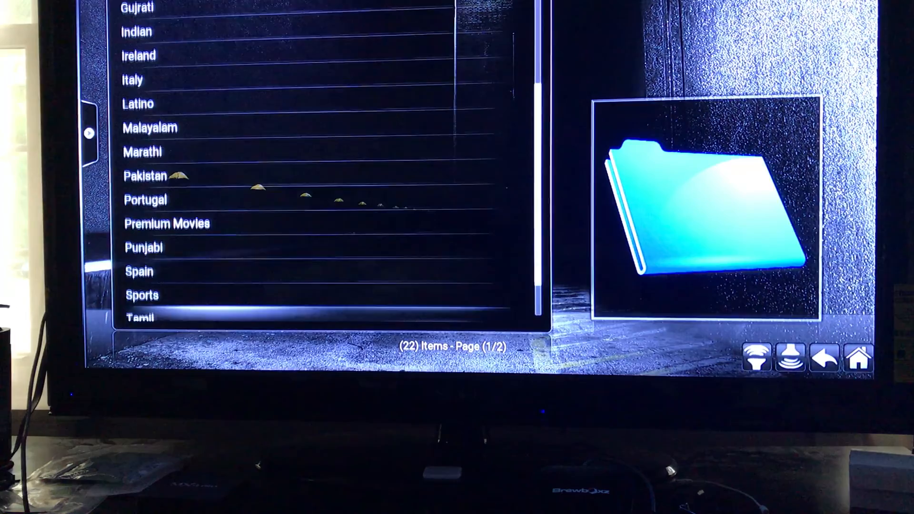
scroll(down, 3)
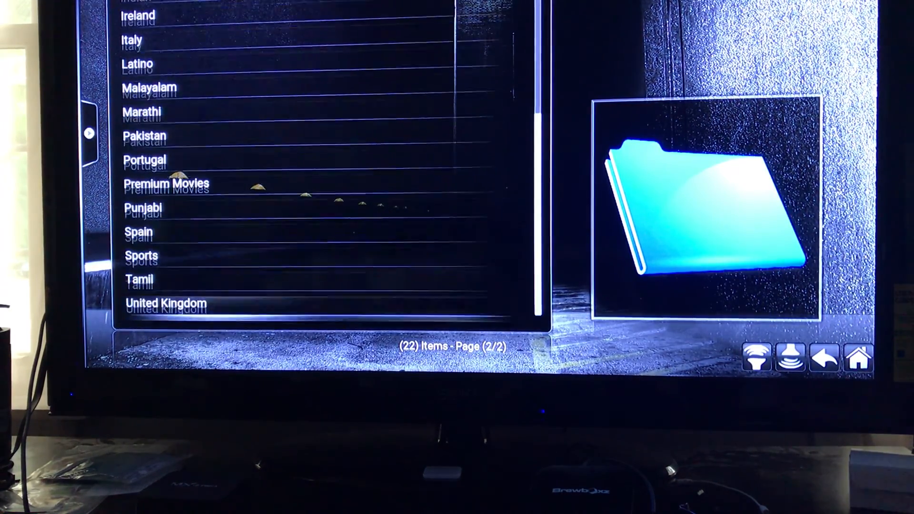
scroll(down, 3)
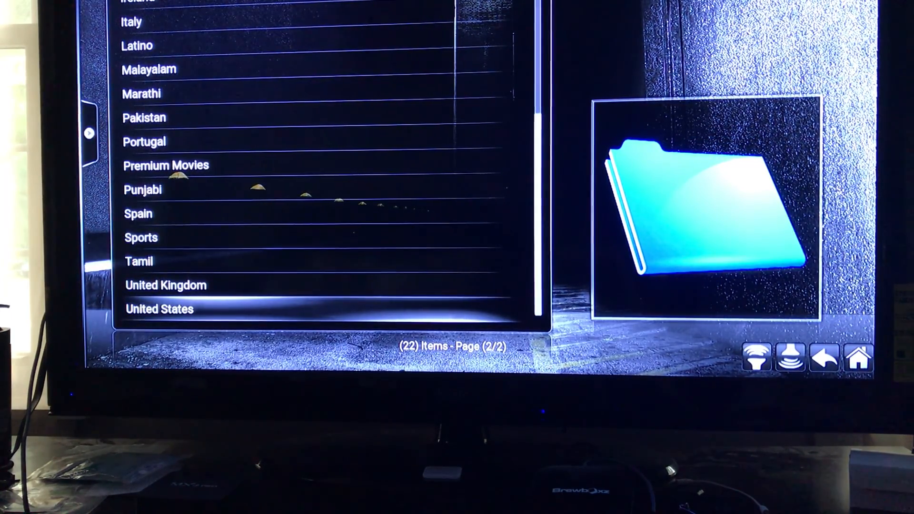
Open United States and scroll its 65-item HD channel list down to page 4 of 5
click(159, 309)
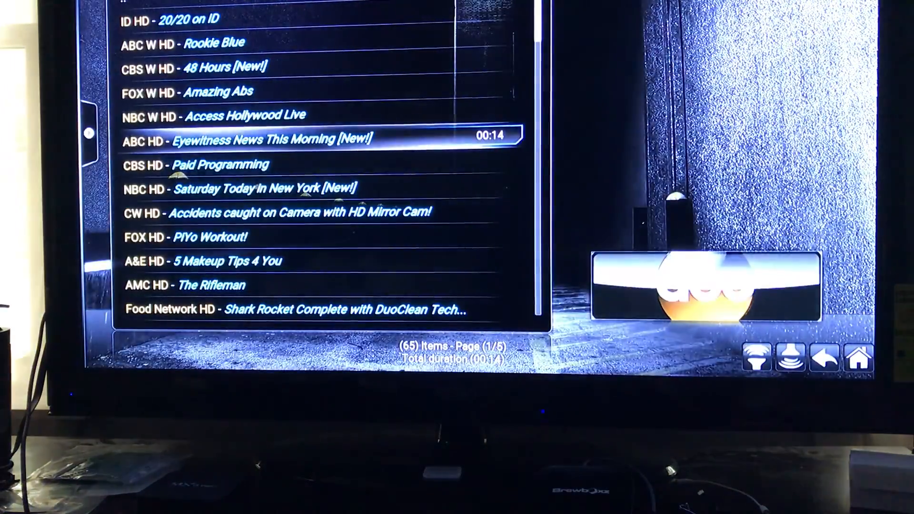
scroll(down, 3)
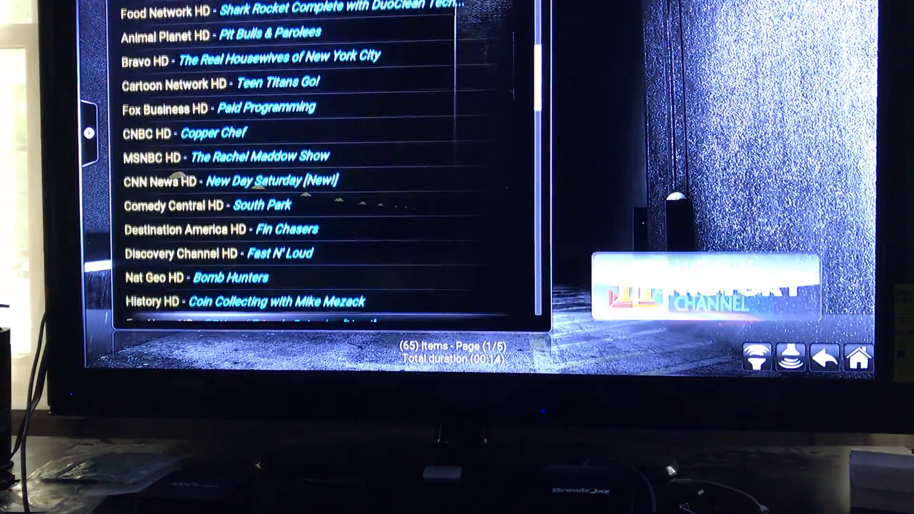
scroll(down, 3)
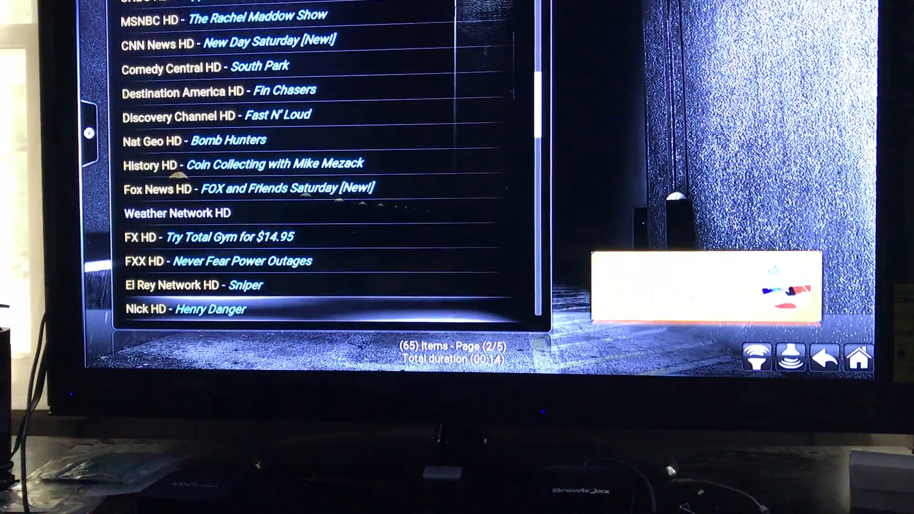
scroll(down, 3)
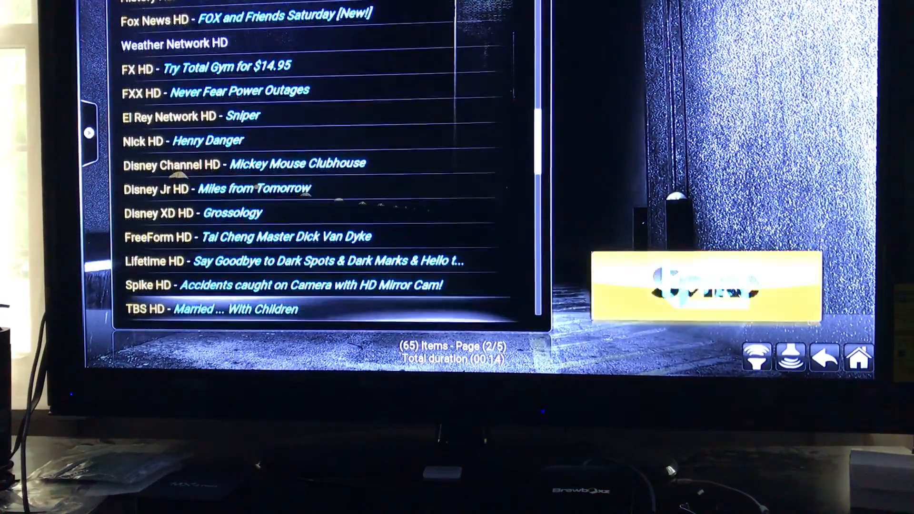
scroll(down, 3)
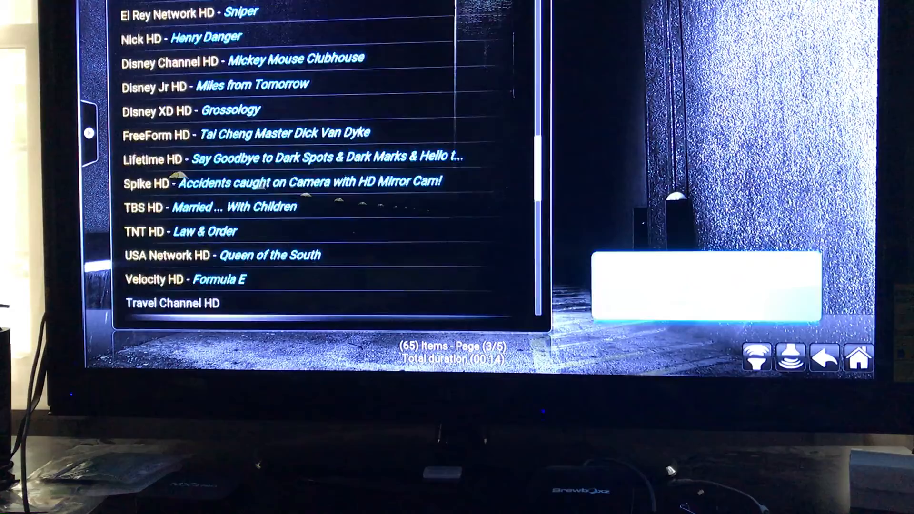
scroll(down, 3)
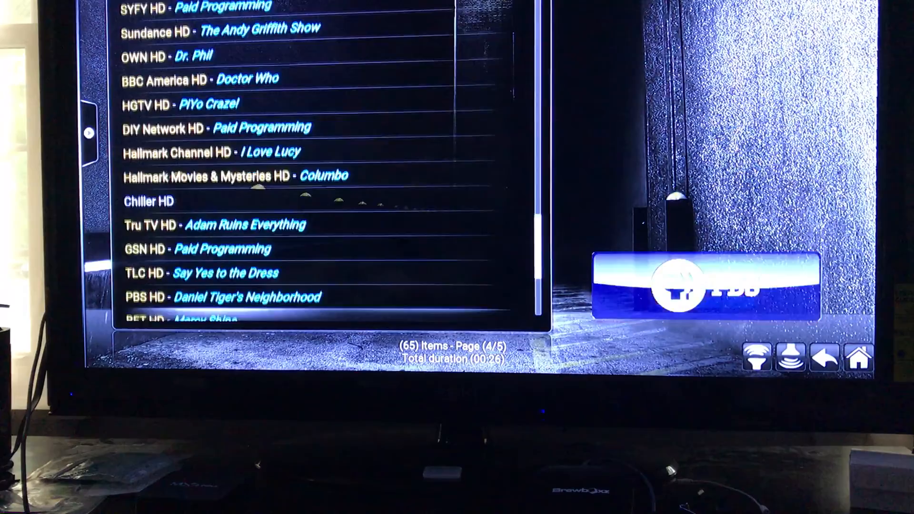
scroll(down, 3)
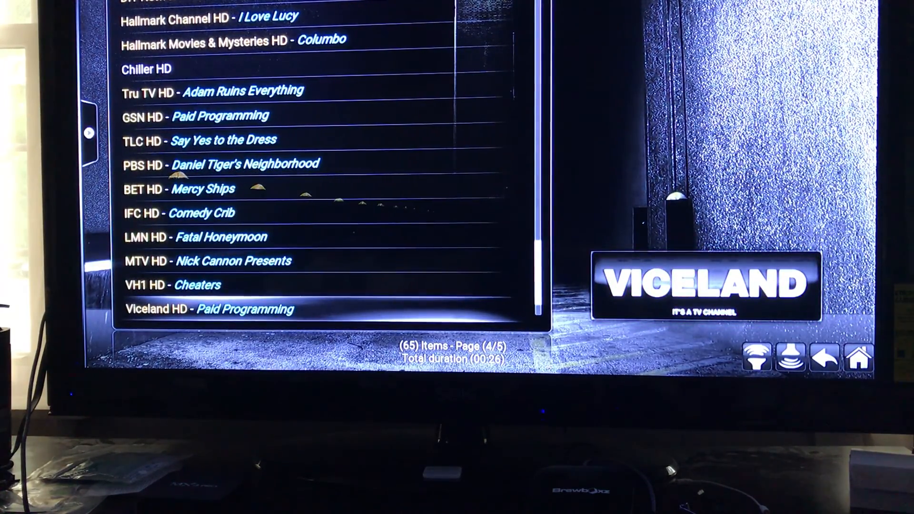
scroll(down, 3)
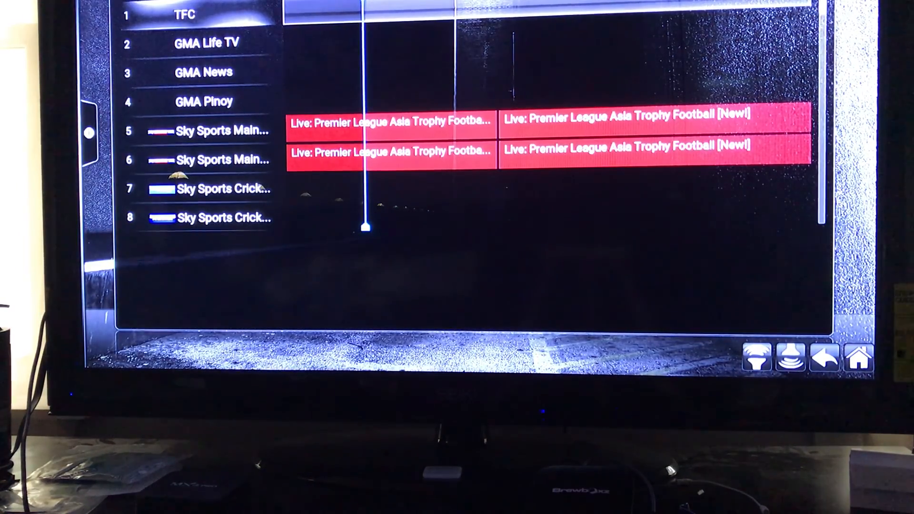
Scroll the guide down past ESPN, NBA, NFL and NHL Network rows to NFL Total Access
scroll(down, 3)
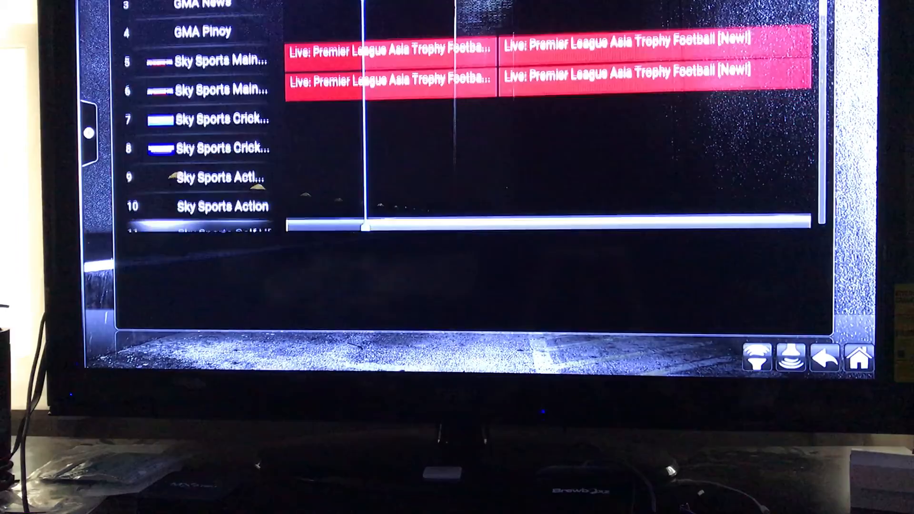
scroll(down, 3)
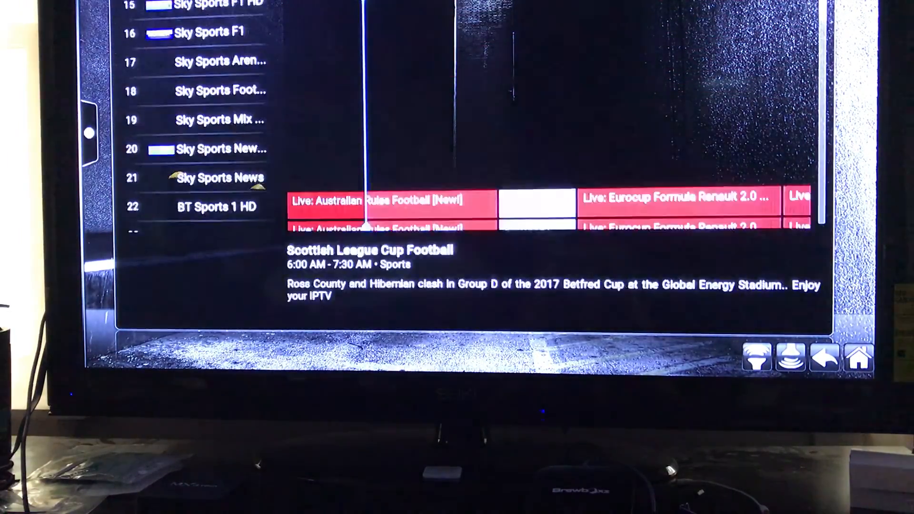
scroll(down, 3)
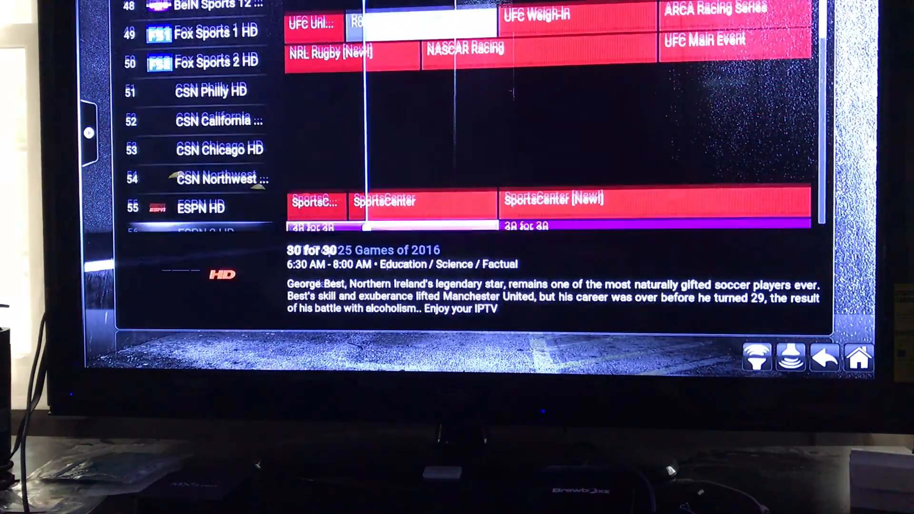
scroll(down, 3)
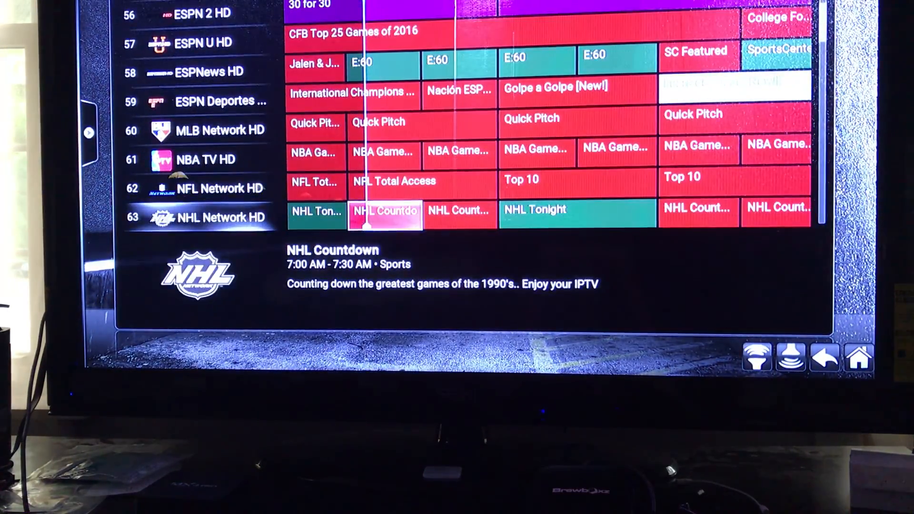
scroll(down, 3)
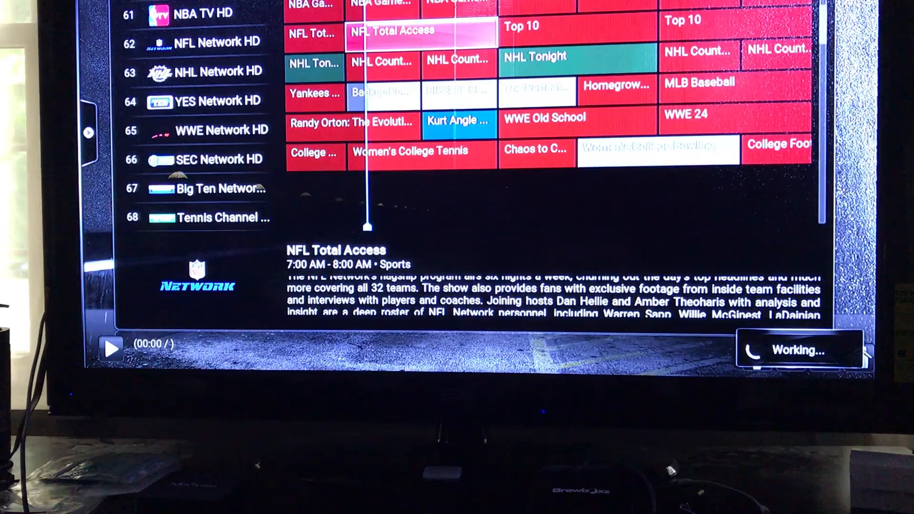
Start YES Network HD playing live in full screen from the guide
click(401, 31)
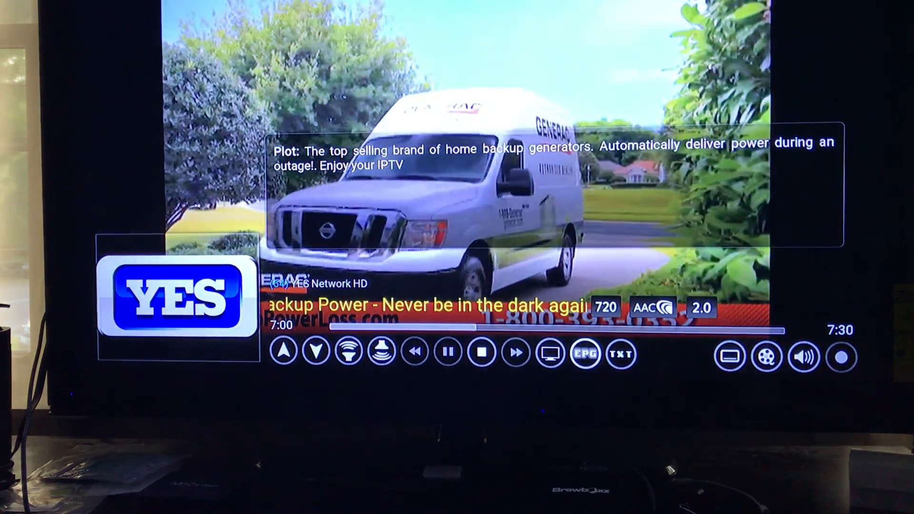
Show the channel list over the video and scroll from channel 59 down past 125 to Comedy Central UK
click(584, 355)
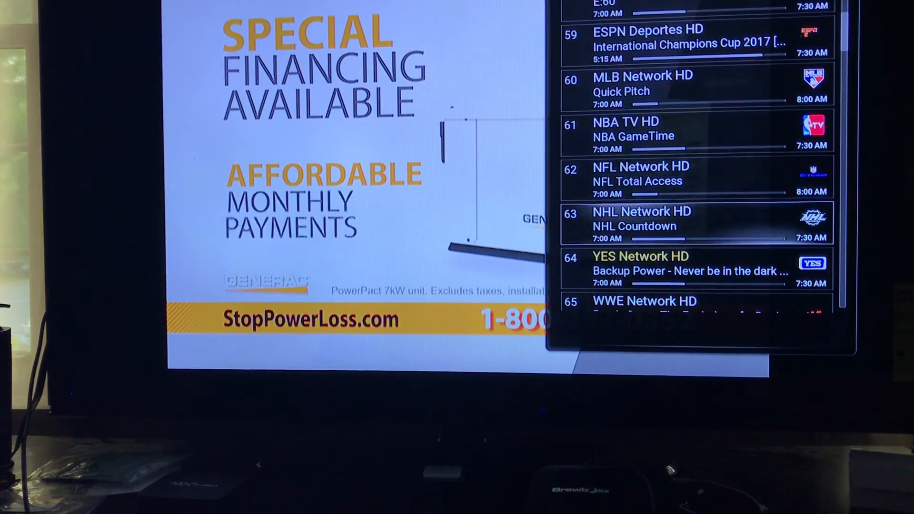
scroll(down, 3)
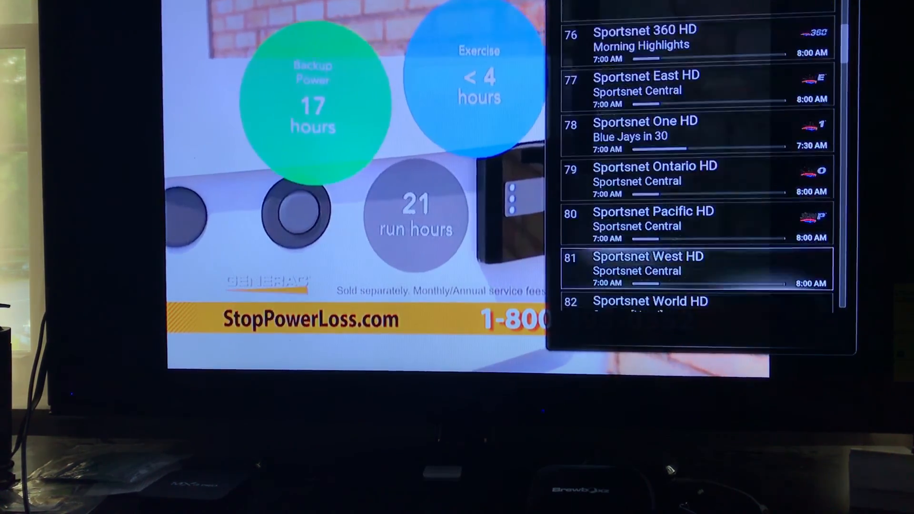
scroll(down, 3)
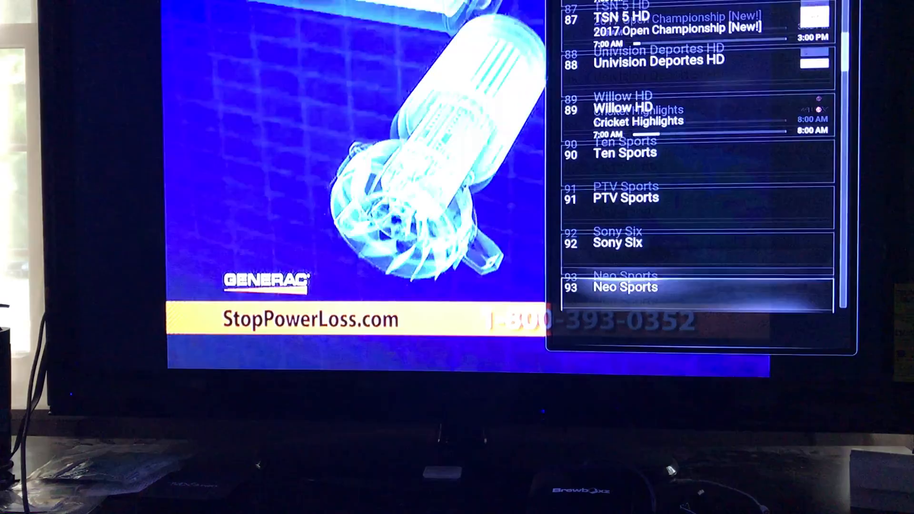
scroll(down, 3)
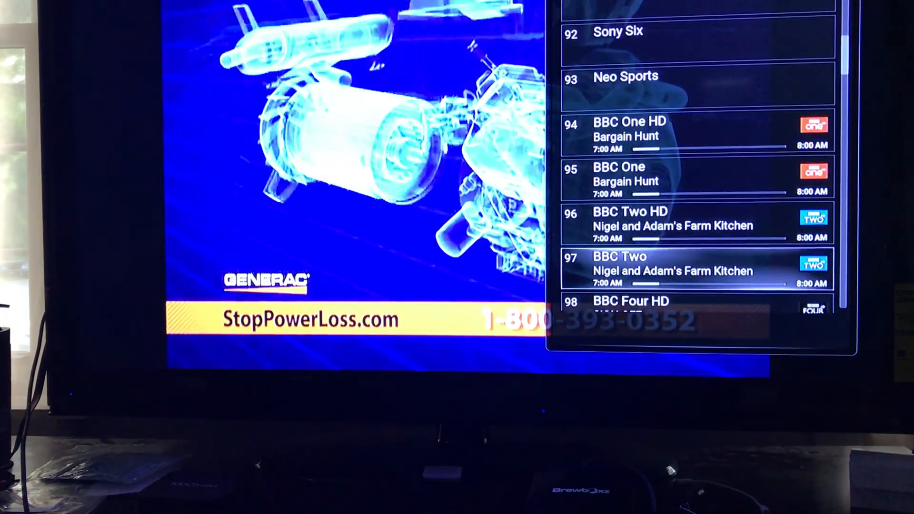
scroll(down, 3)
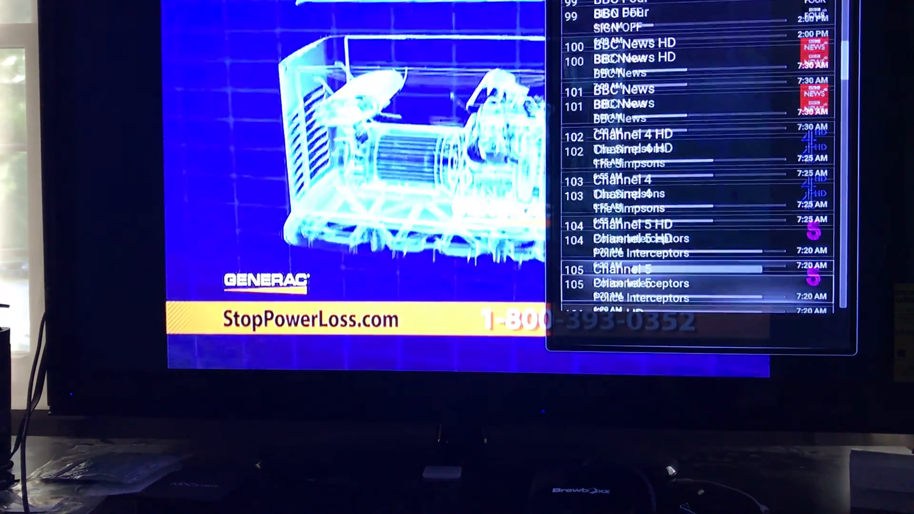
scroll(down, 3)
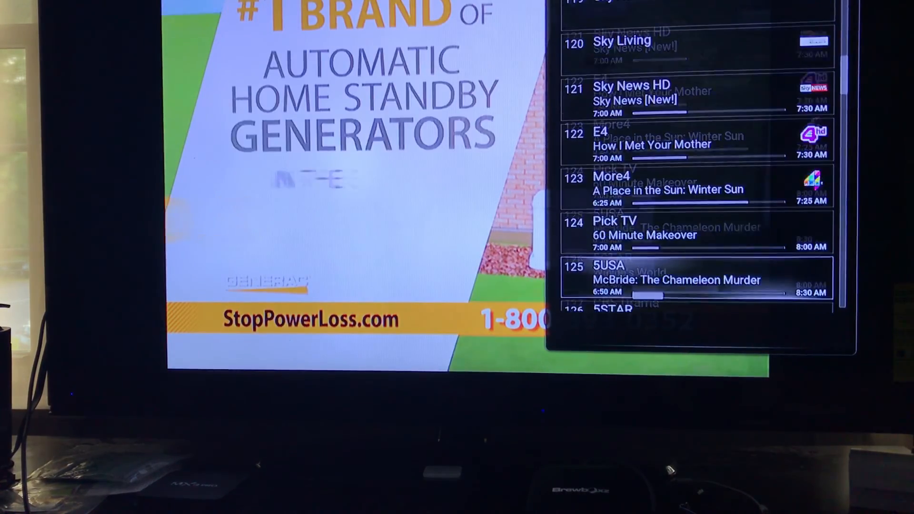
scroll(down, 3)
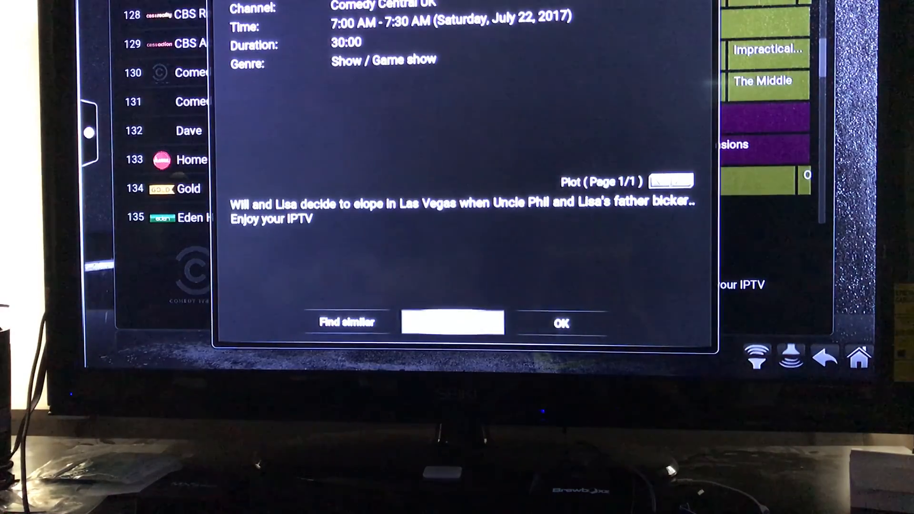
Play Comedy Central UK live briefly, then stop playback back to the addon menu
click(558, 323)
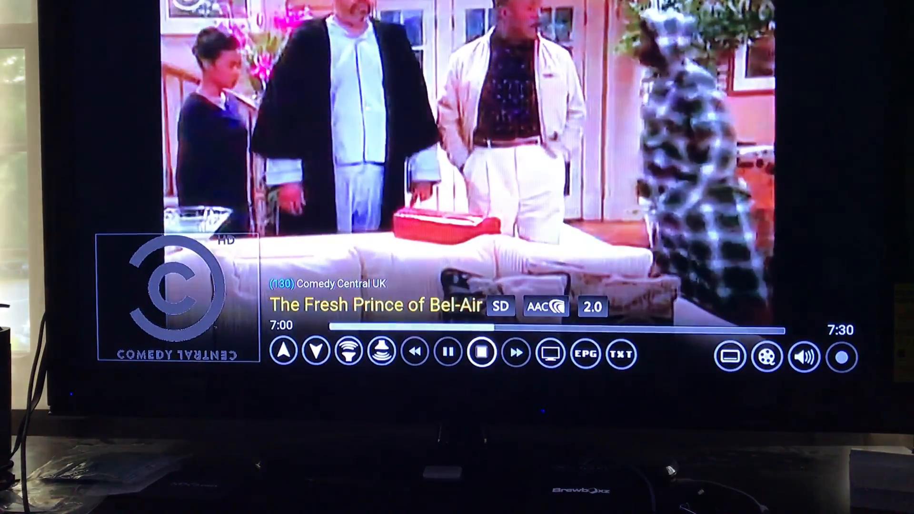
click(585, 355)
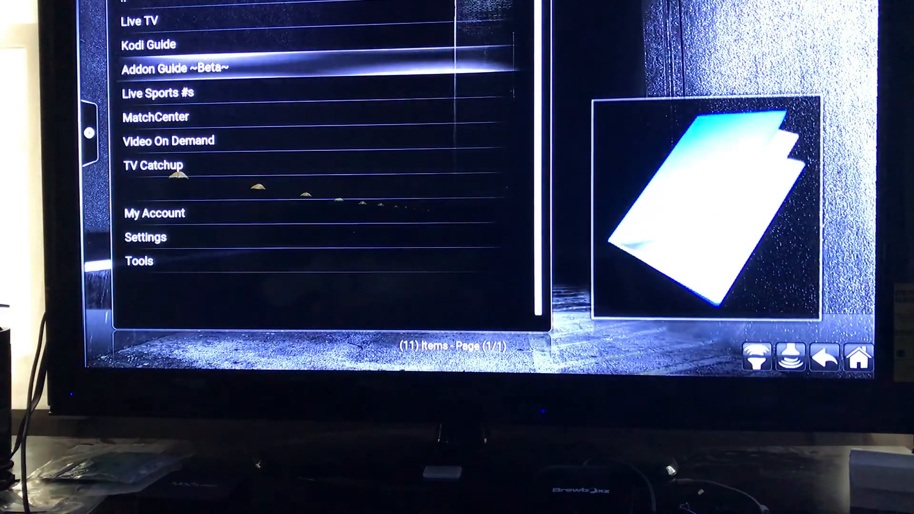
Move down to MatchCenter and open its list of Saturday sports events
key(down)
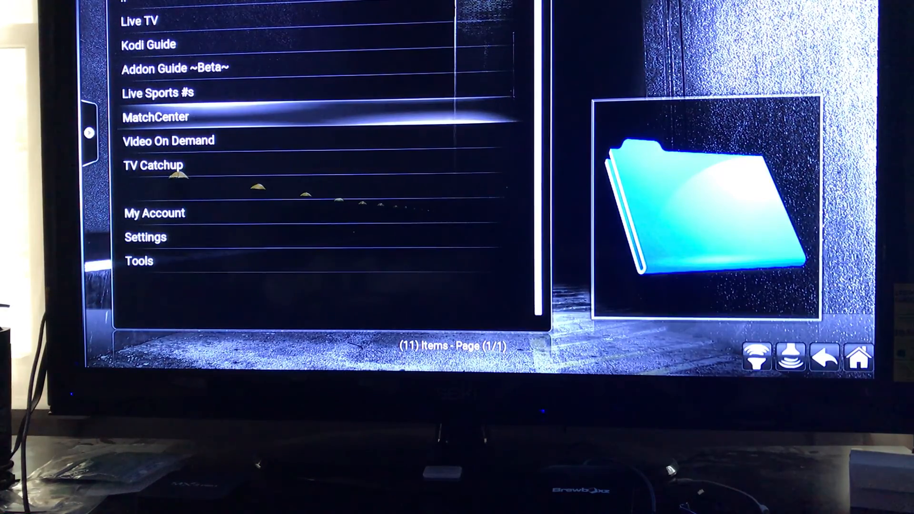
click(155, 116)
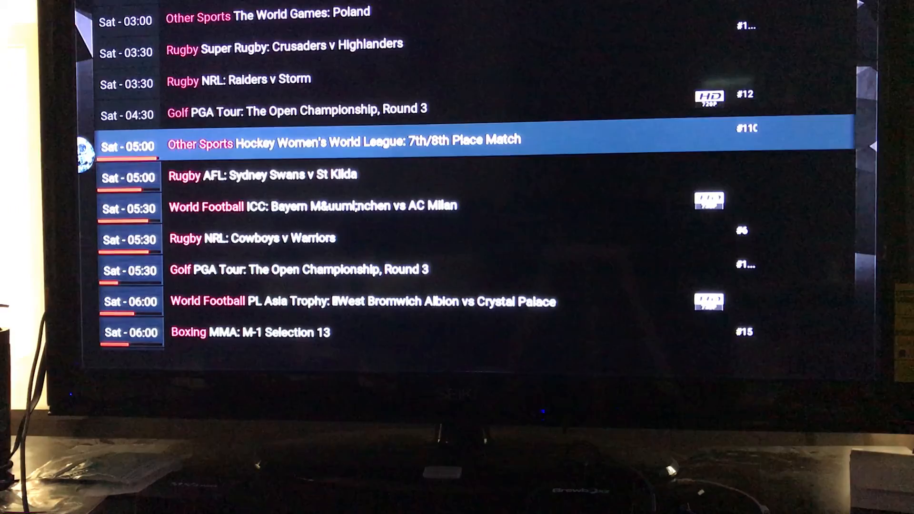
Step through the Saturday sports schedule down to the evening MLB baseball games
key(Down)
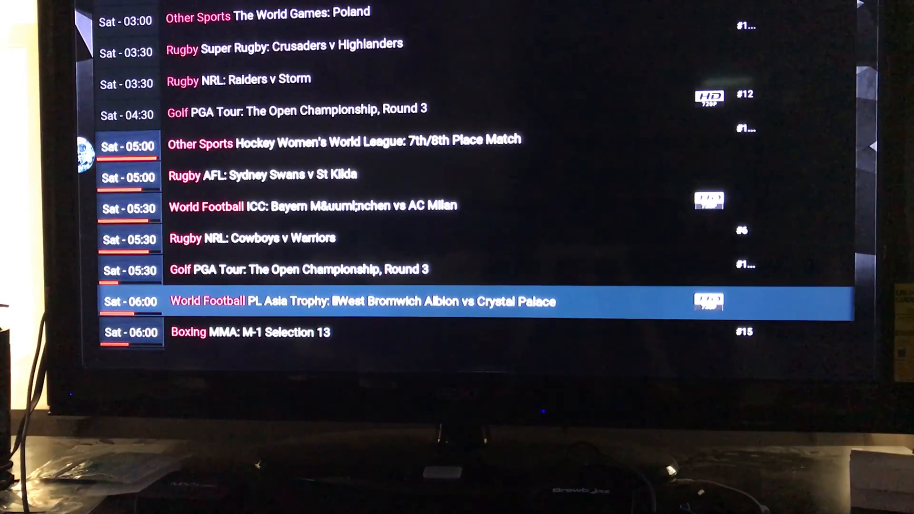
scroll(down, 3)
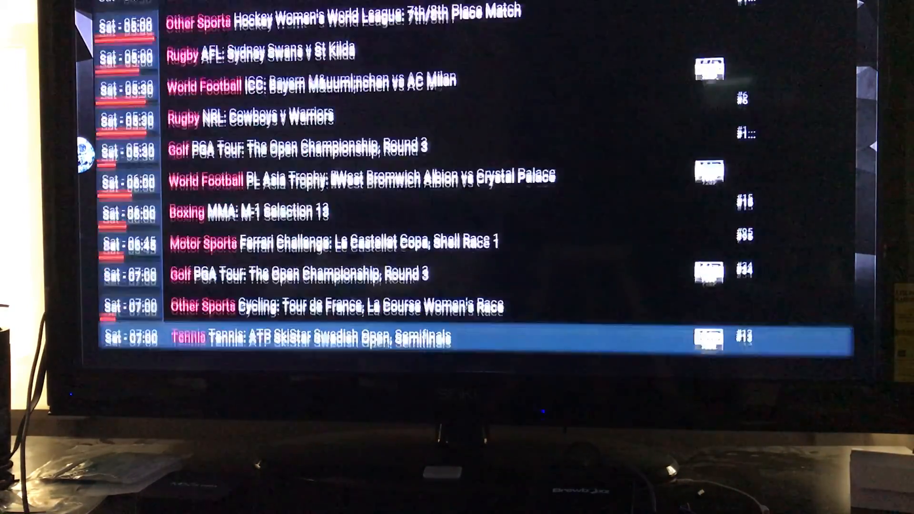
scroll(down, 3)
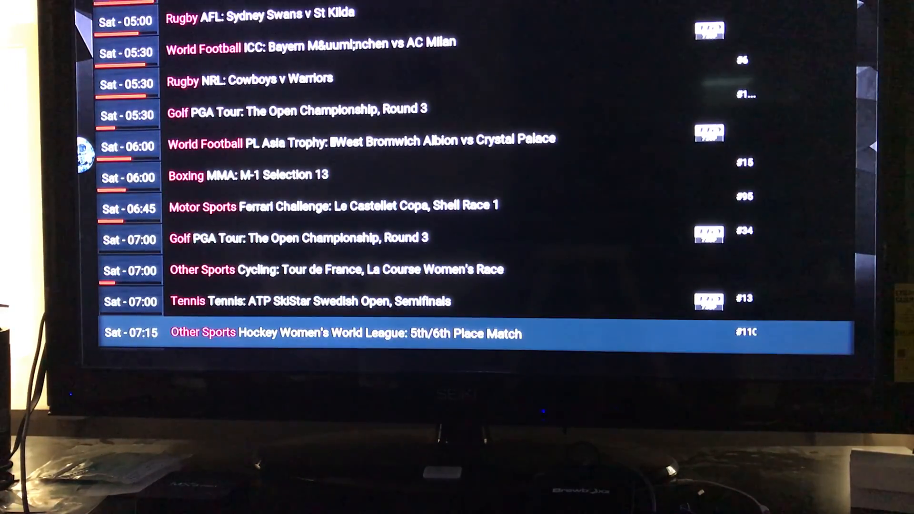
key(Up)
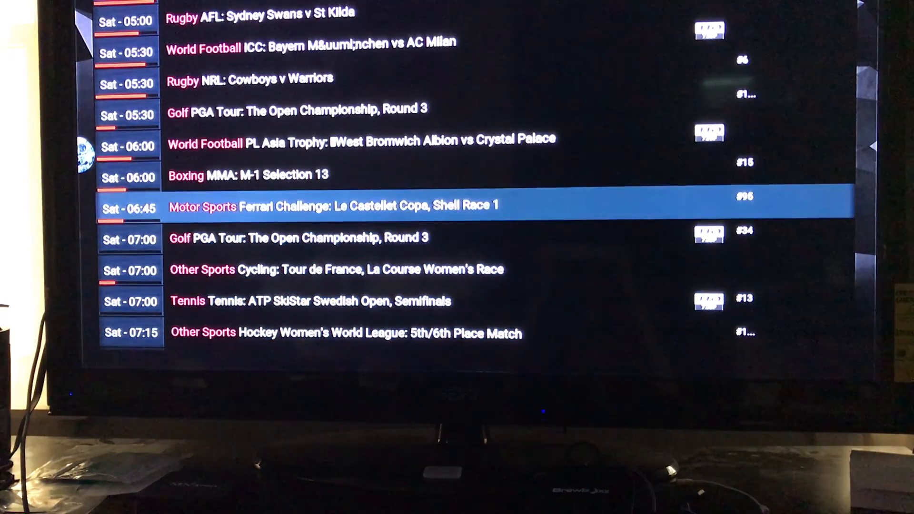
key(up)
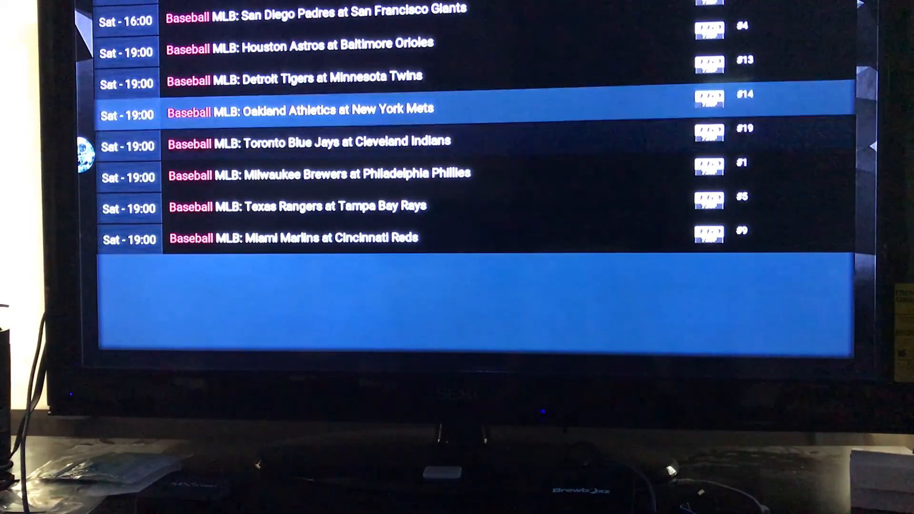
key(down)
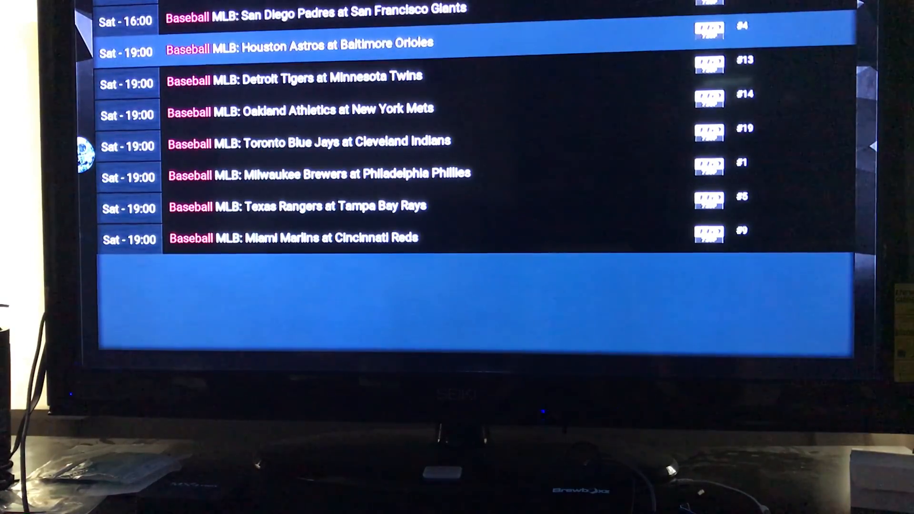
key(Up)
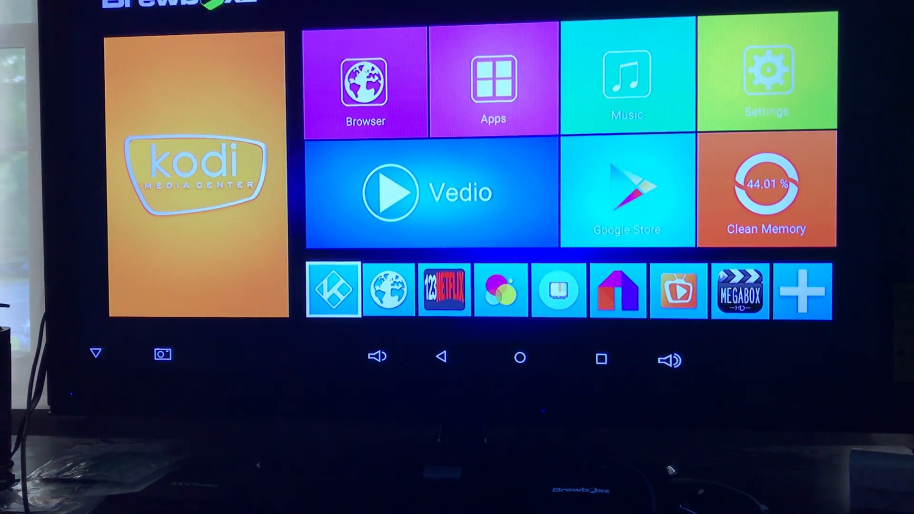
Reopen Kodi from the Android TV launcher tile
click(333, 289)
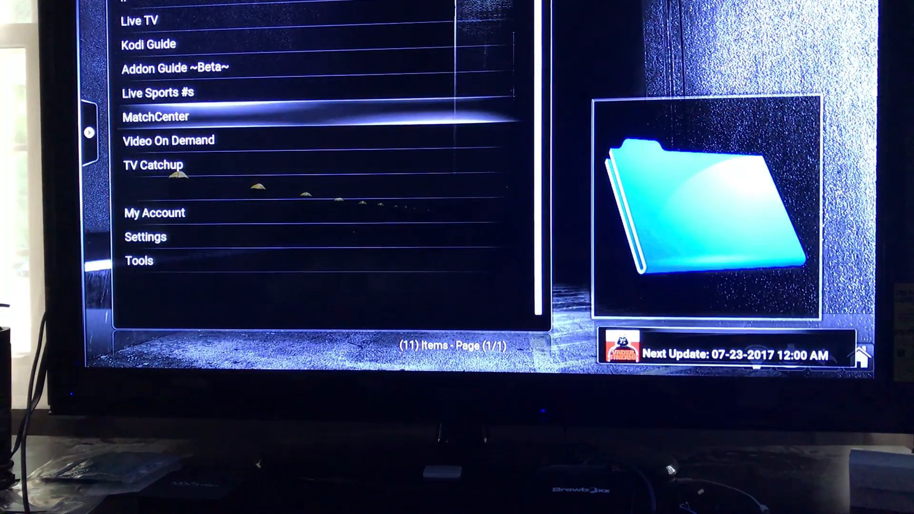
key(Down)
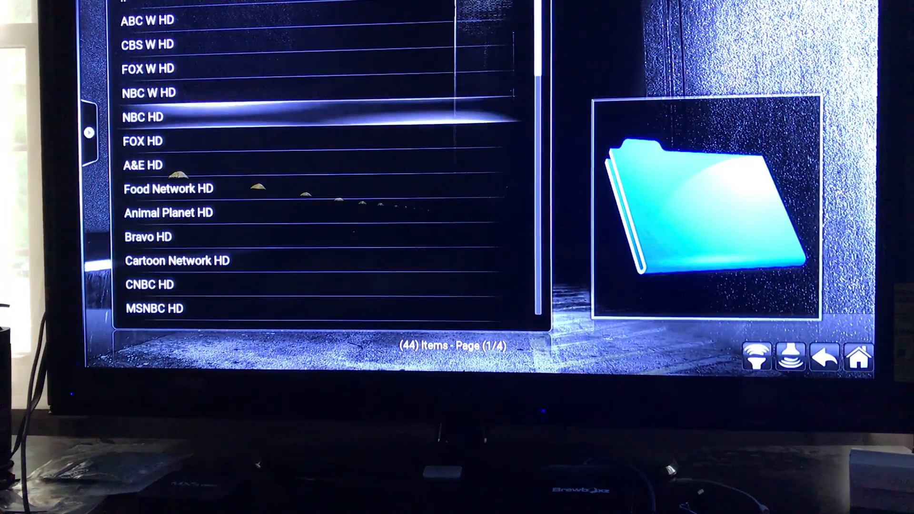
key(down)
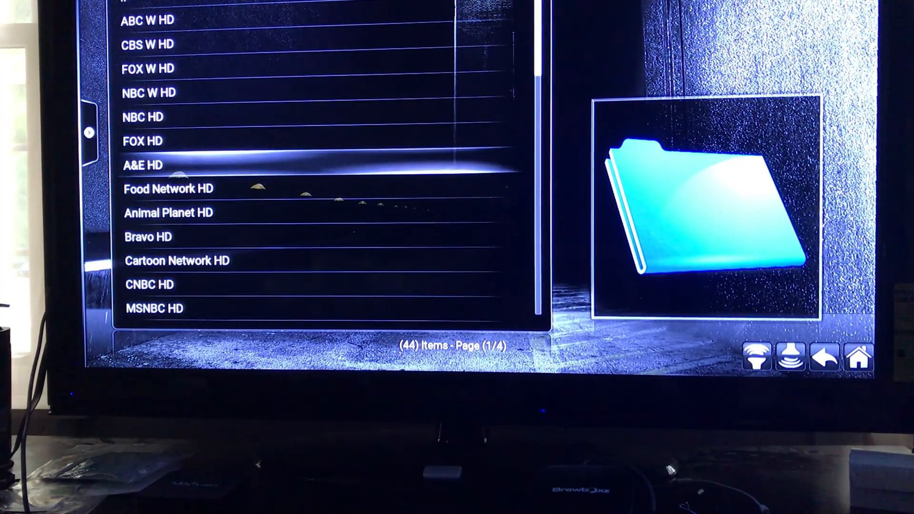
key(Down)
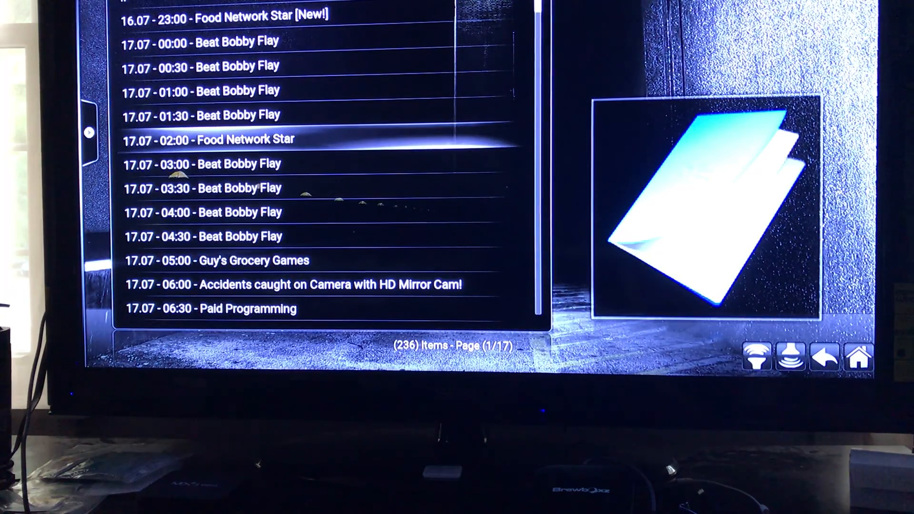
Page down the 236-item Food Network HD recordings to the Diners, Drive-Ins and Dives episodes
key(up)
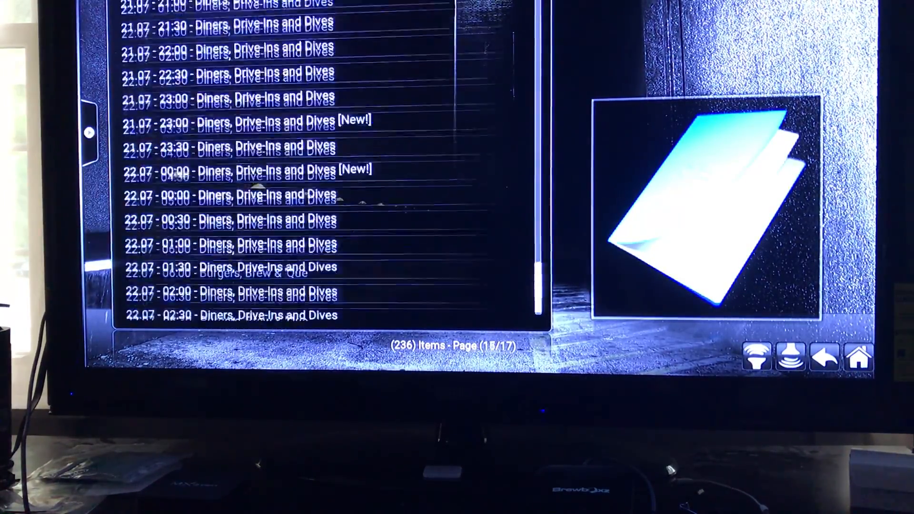
scroll(down, 3)
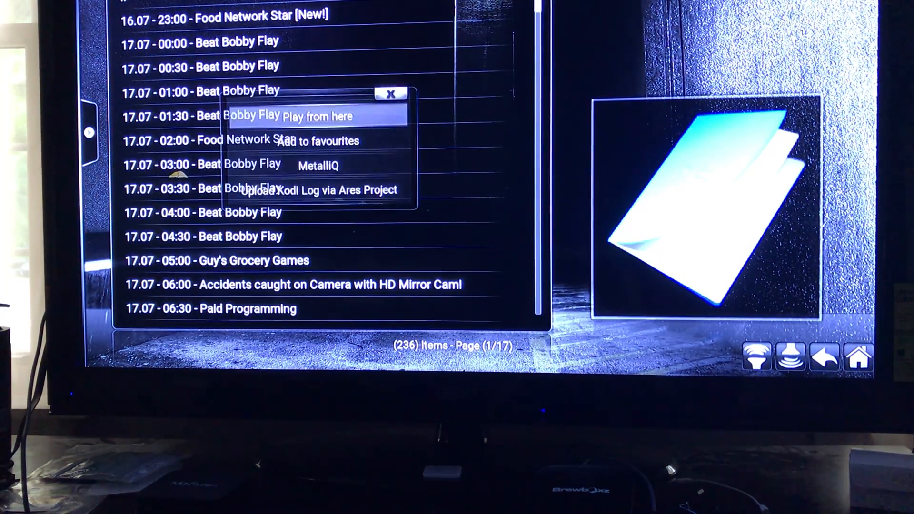
Attempt to play a Beat Bobby Flay recording and dismiss the Playback failed notice
click(317, 116)
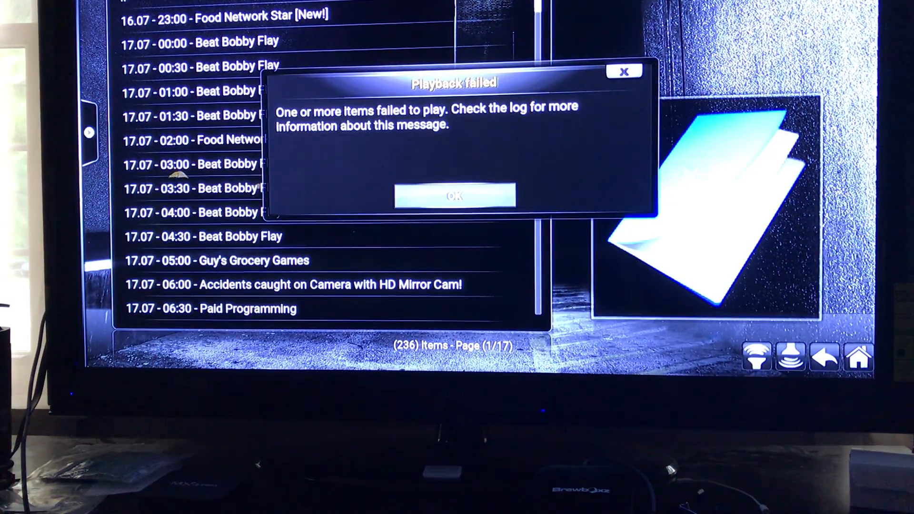
click(457, 196)
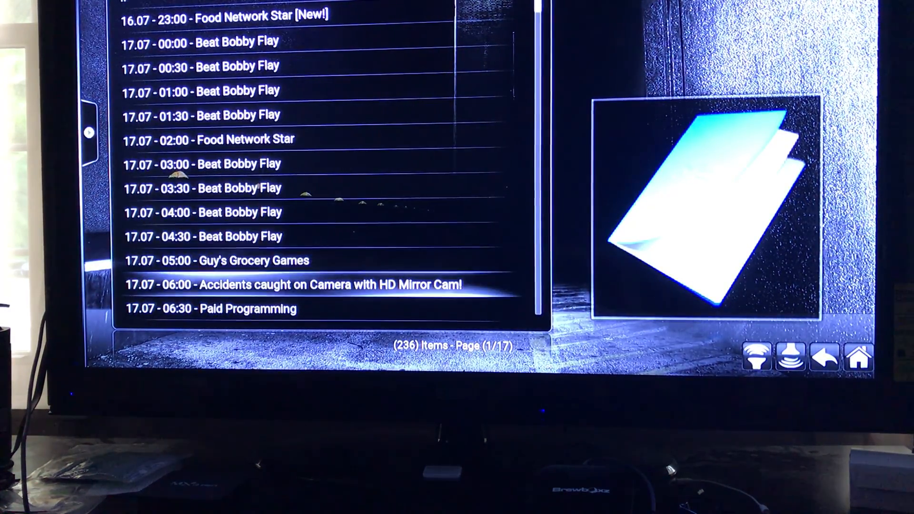